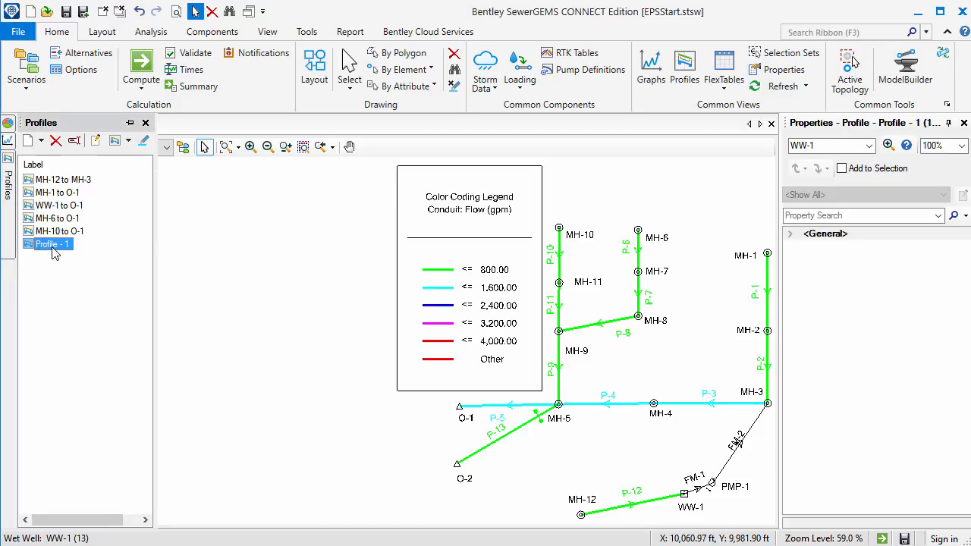
Step: Open Profile - 1 from the Profiles manager beside the PMP-1 pump graph
double_click(47, 244)
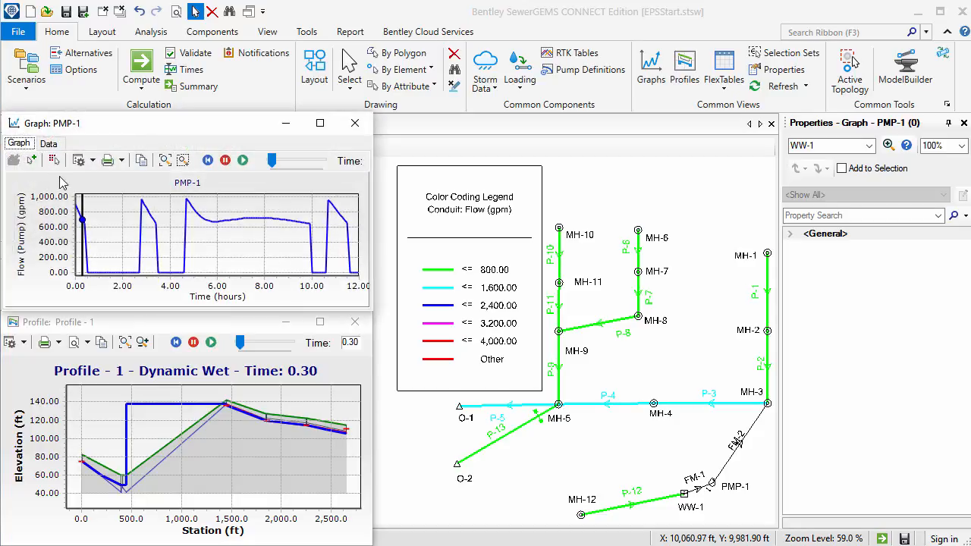
mouse_move(190, 69)
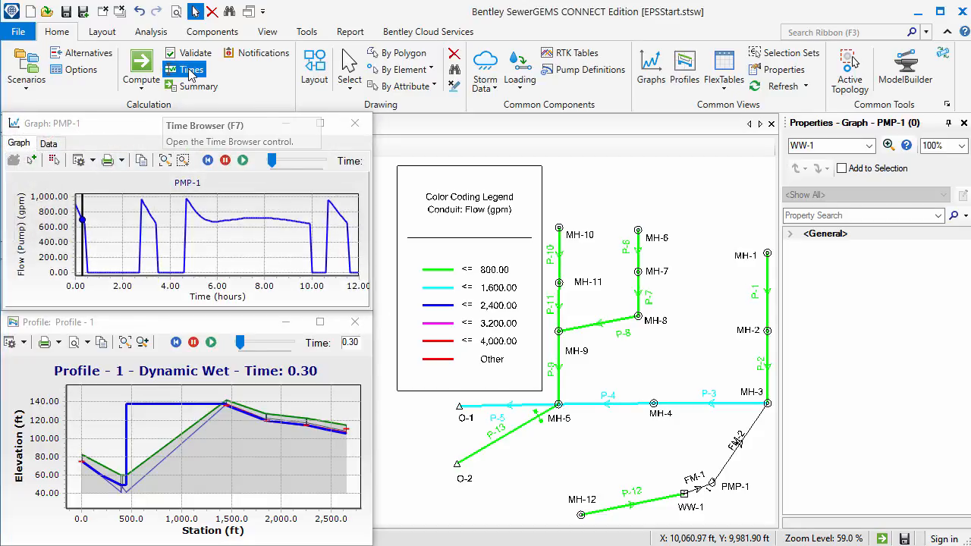
Step: Open the Time Browser, trying its increment but leaving 1 frame and no loop
click(191, 69)
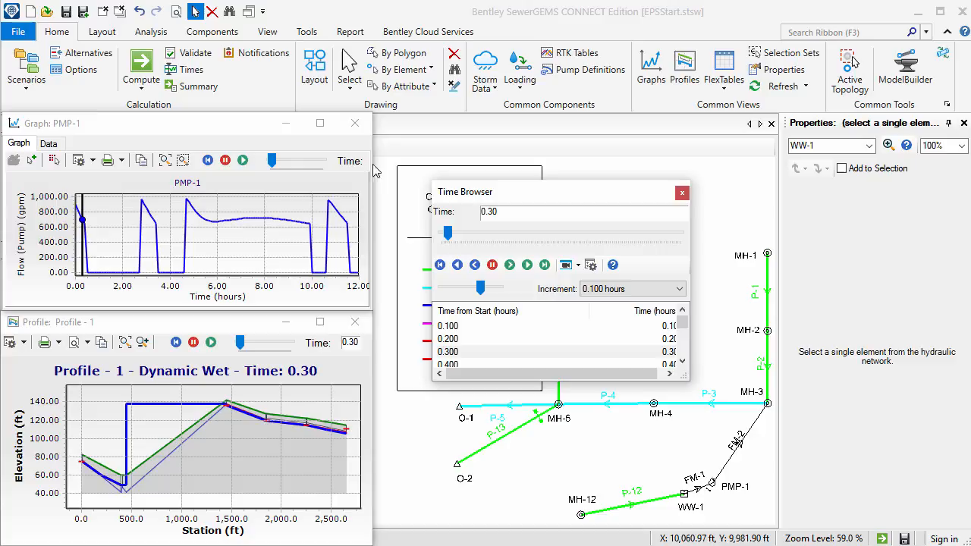
mouse_move(591, 264)
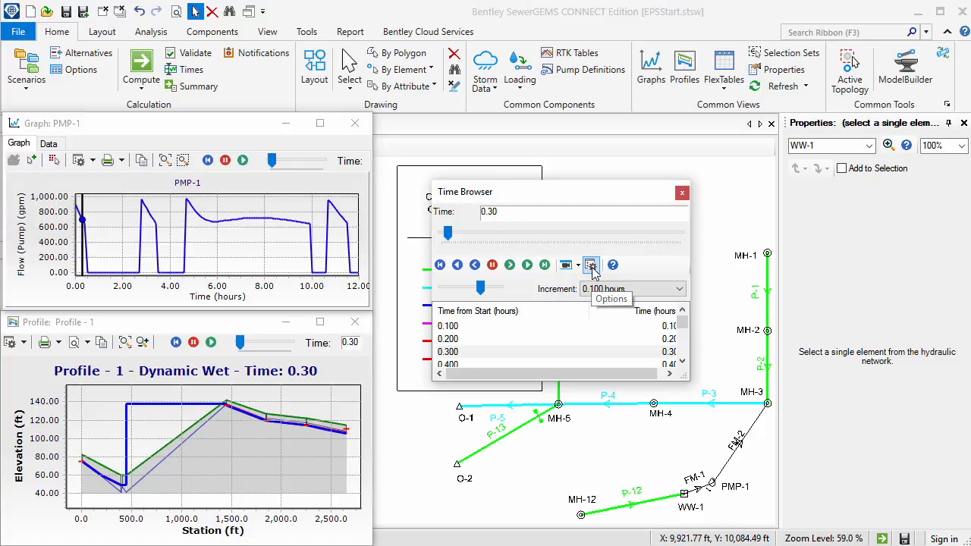
click(591, 265)
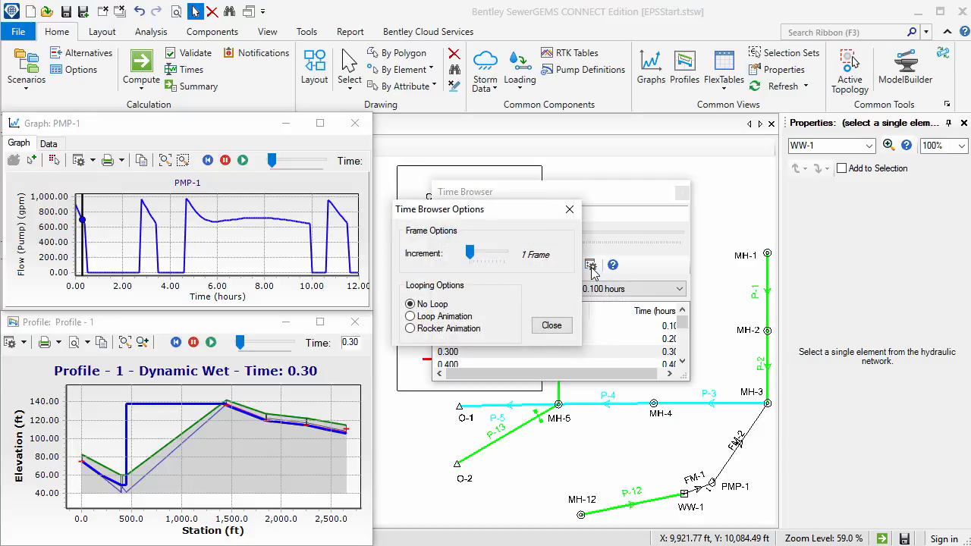
drag(469, 252, 481, 252)
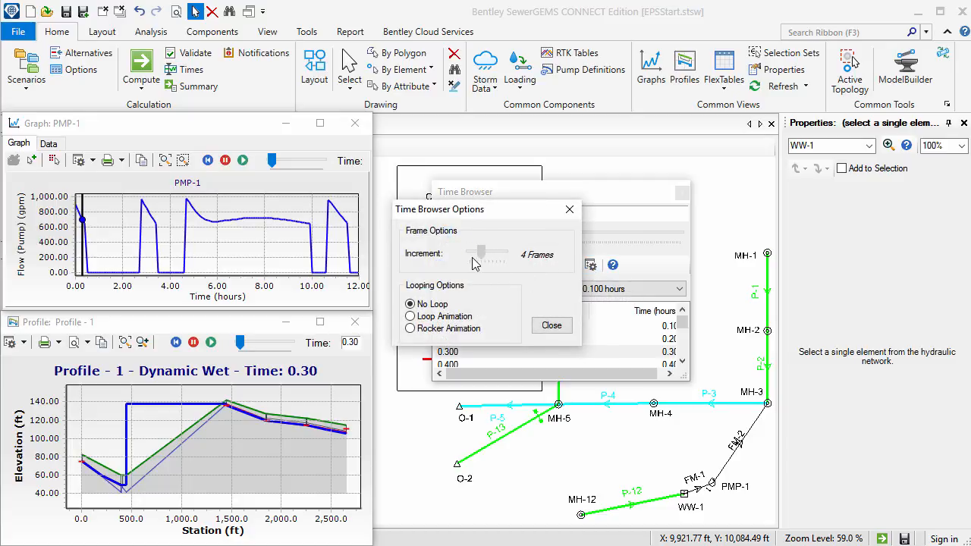
drag(482, 252, 469, 252)
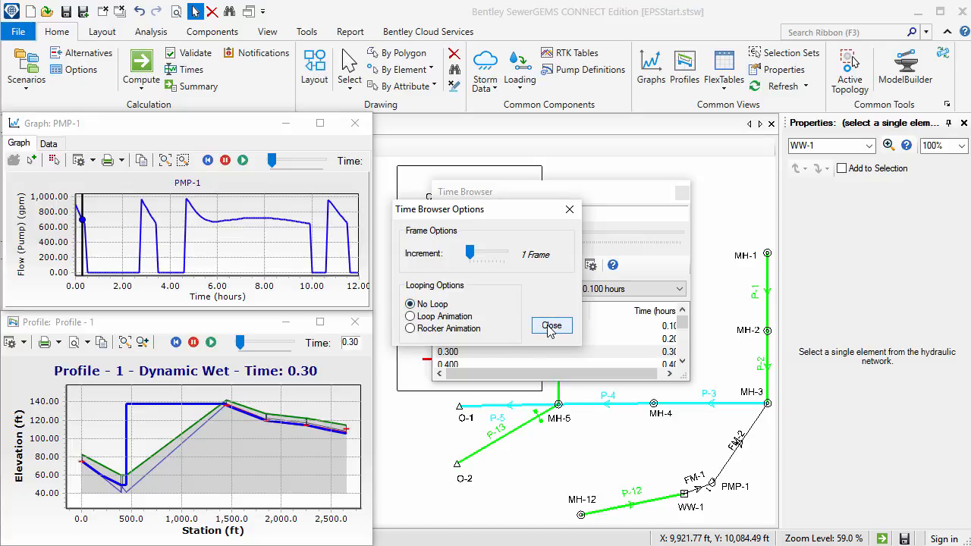
click(552, 326)
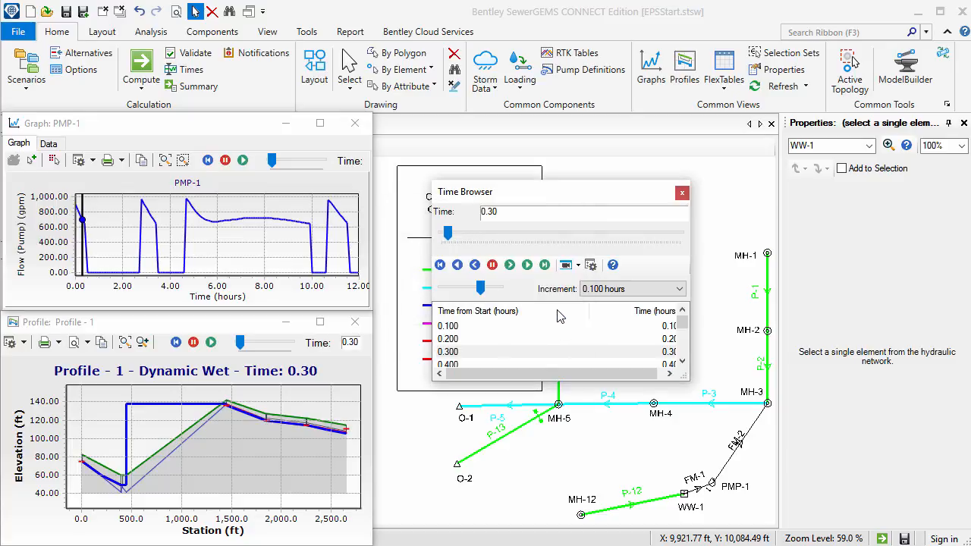
Step: Switch Record Animation from Full Screen to a selected 1275 by 570 capture area
click(569, 265)
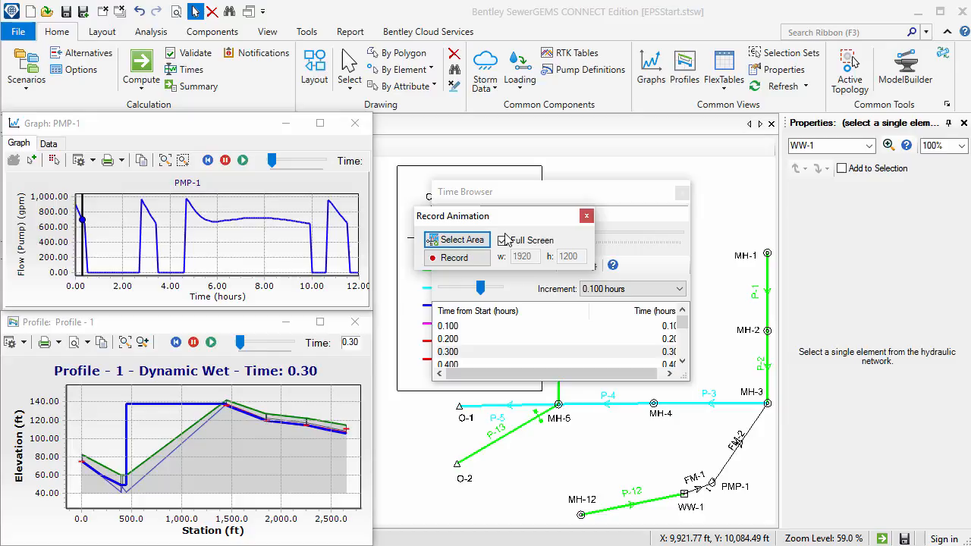
click(502, 241)
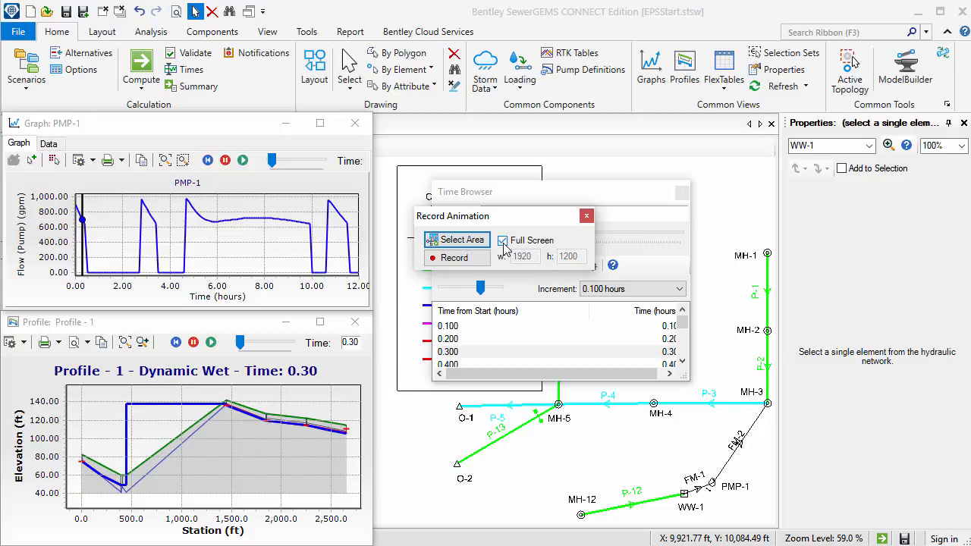
click(502, 240)
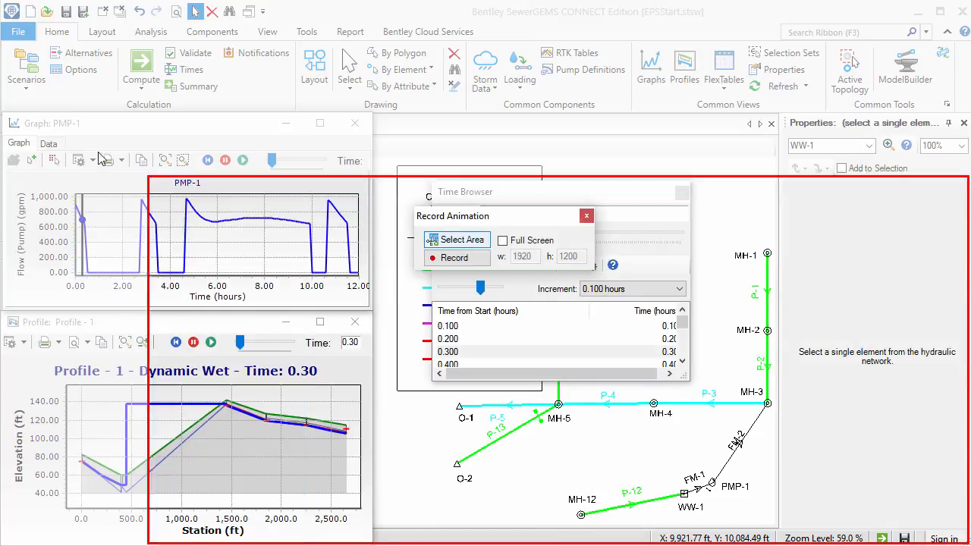
click(457, 240)
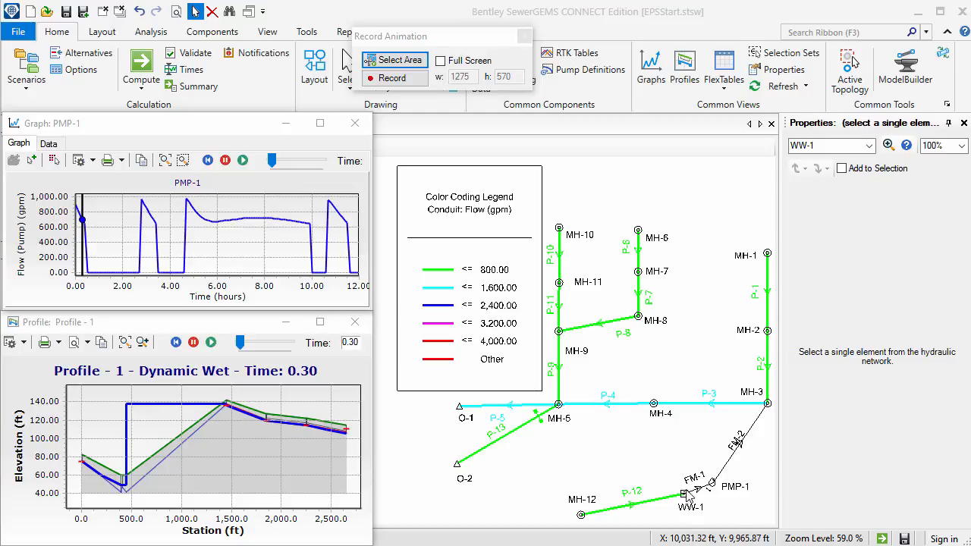
click(689, 505)
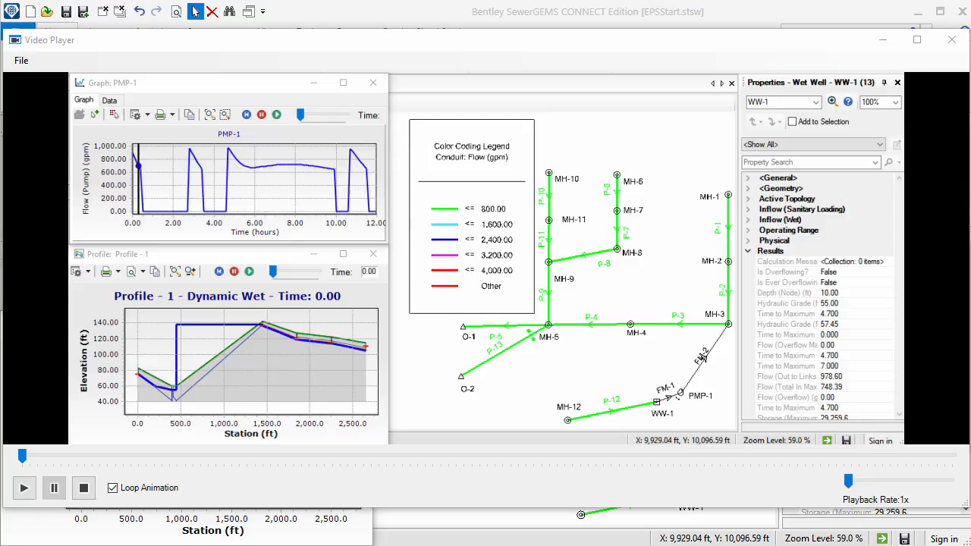
Step: Play the recorded animation without looping at 16x, then close the Video Player
click(112, 487)
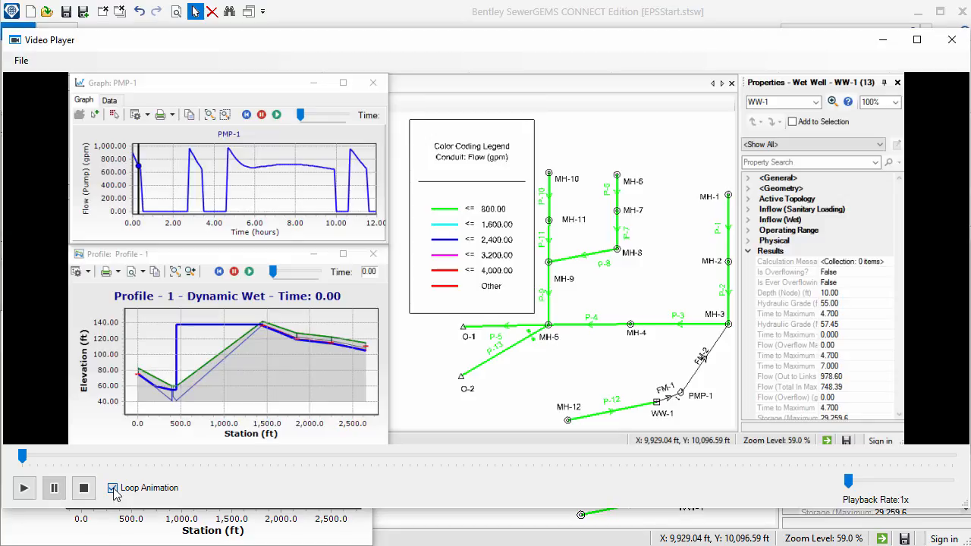
click(112, 488)
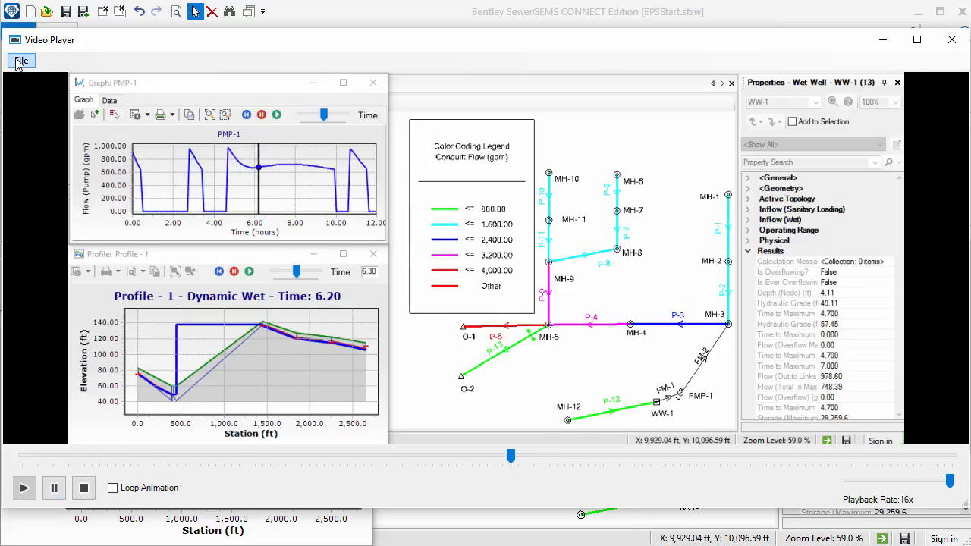
click(21, 61)
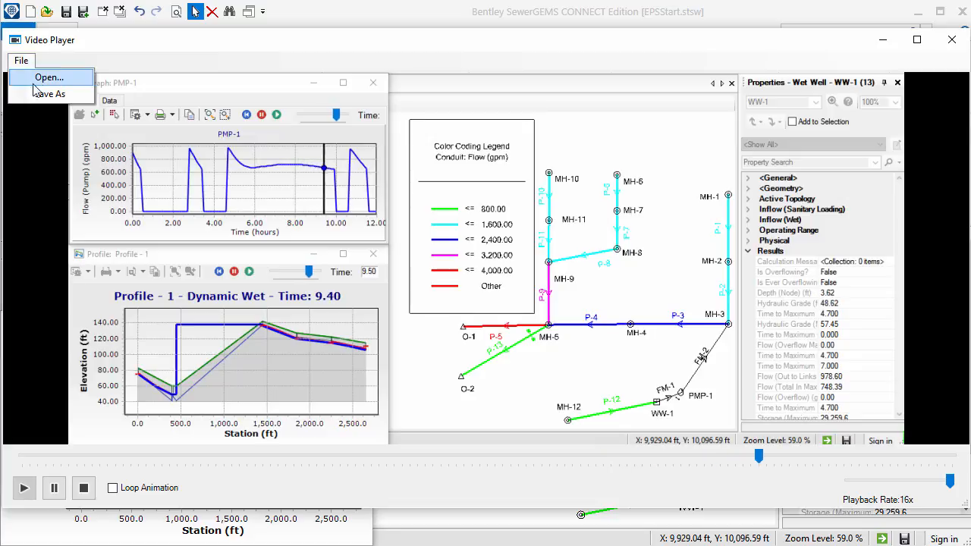
click(50, 93)
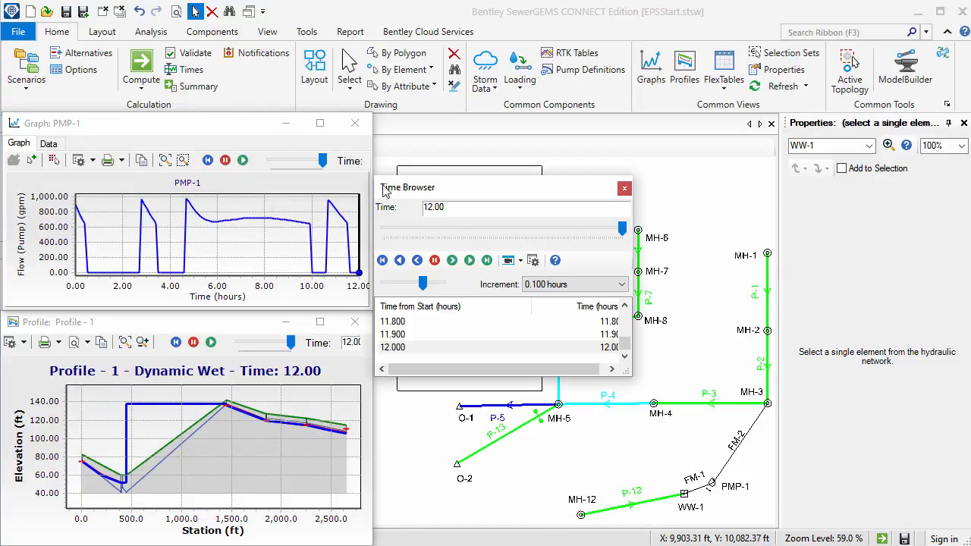
Step: Load EPSStart-Dynamic Wet.avi into the Video Player through File > Open
click(512, 261)
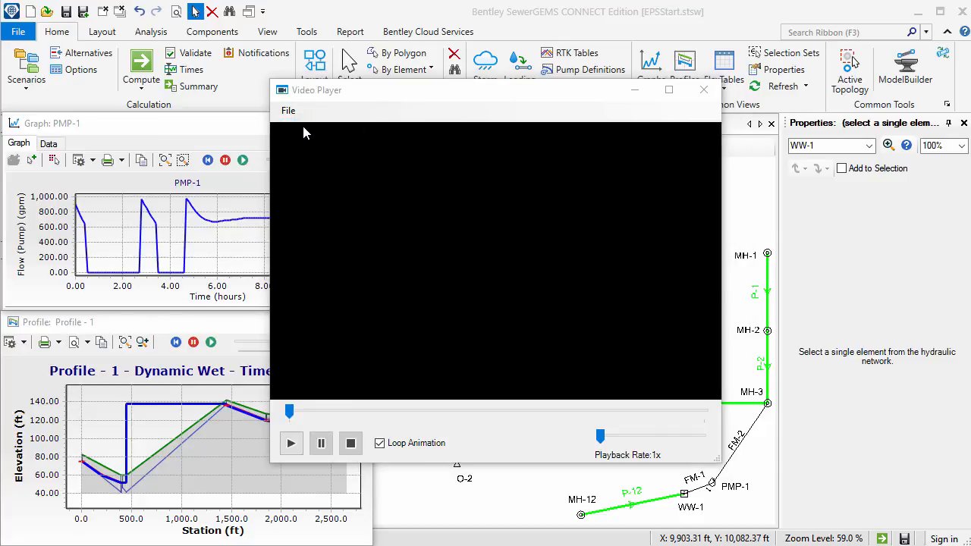
click(289, 110)
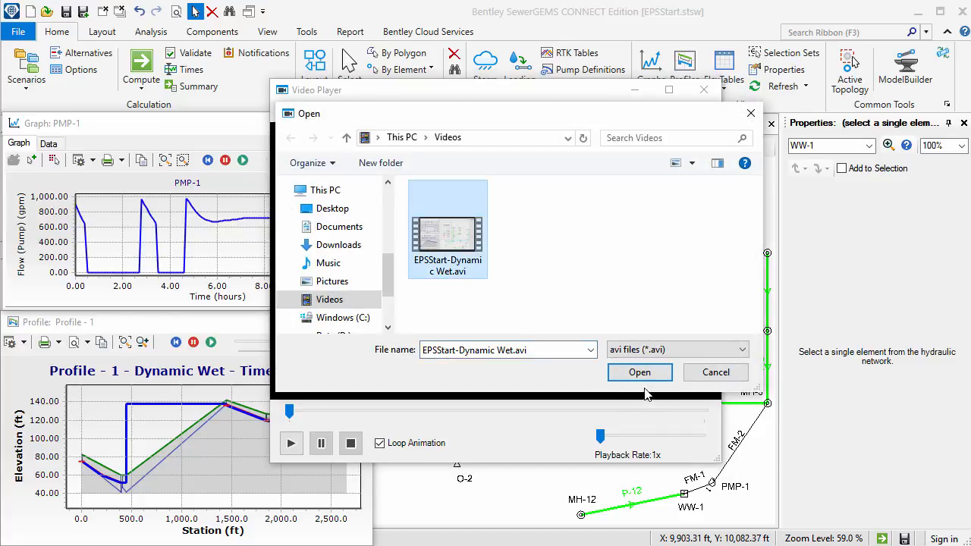
click(639, 372)
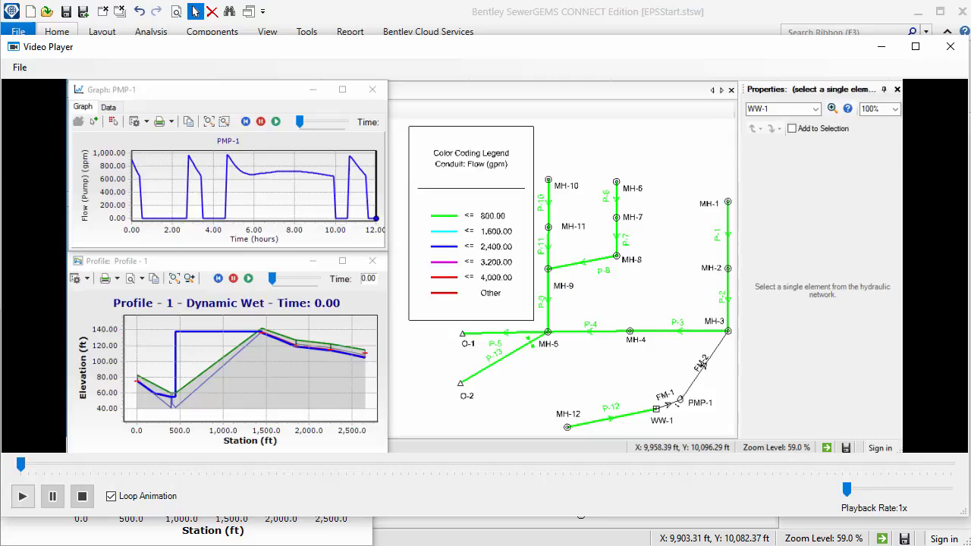